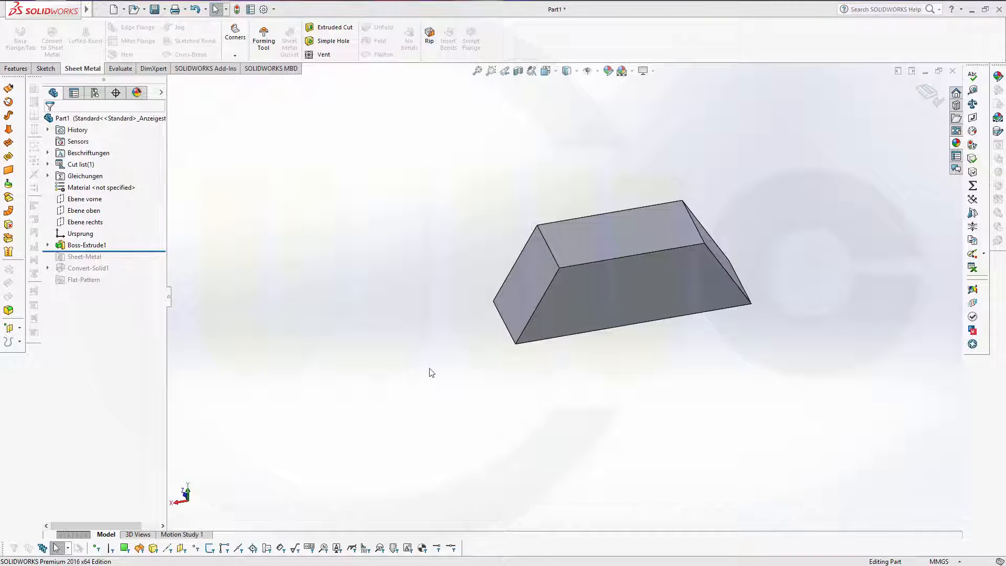
mouse_move(459, 226)
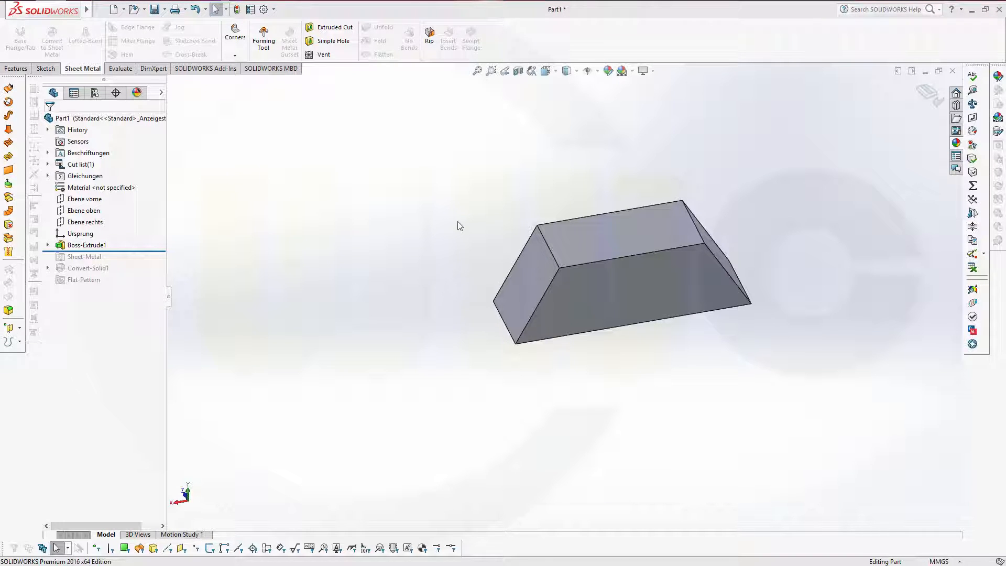
mouse_move(199, 263)
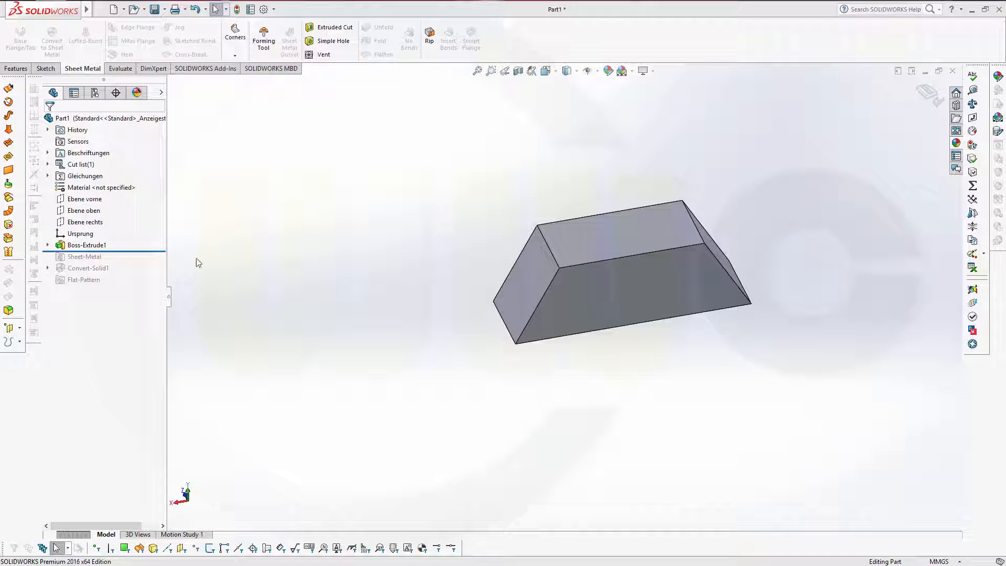
Delete Boss-Extrude1, Sheet-Metal and Convert-Solid1, leaving only the default planes and origin
left_click(641, 298)
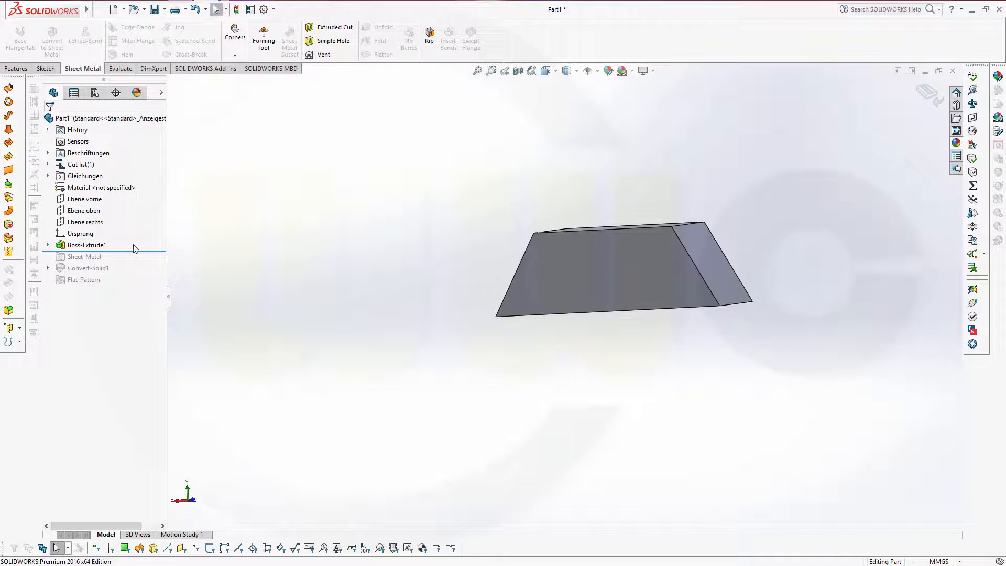
left_click(97, 118)
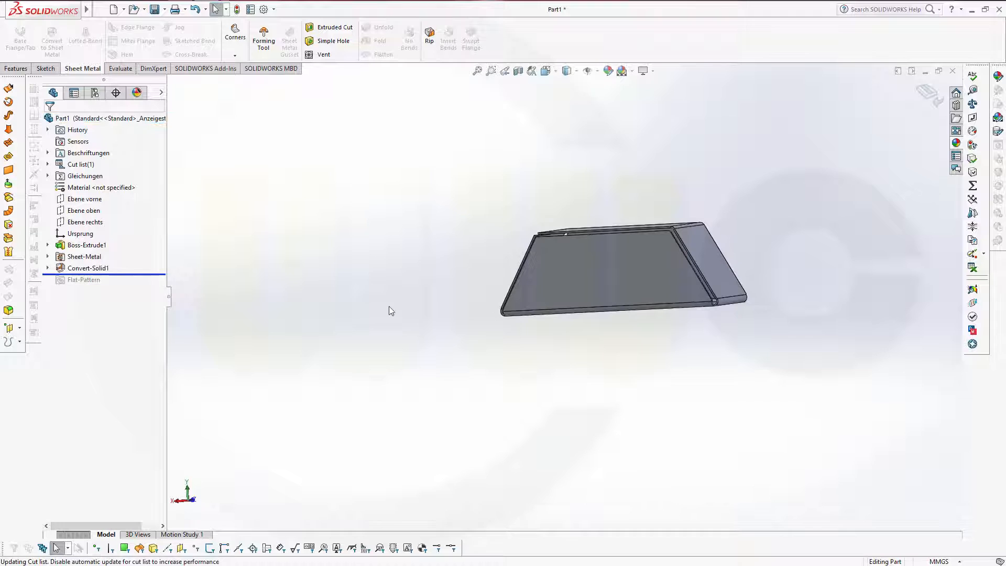
left_click(96, 118)
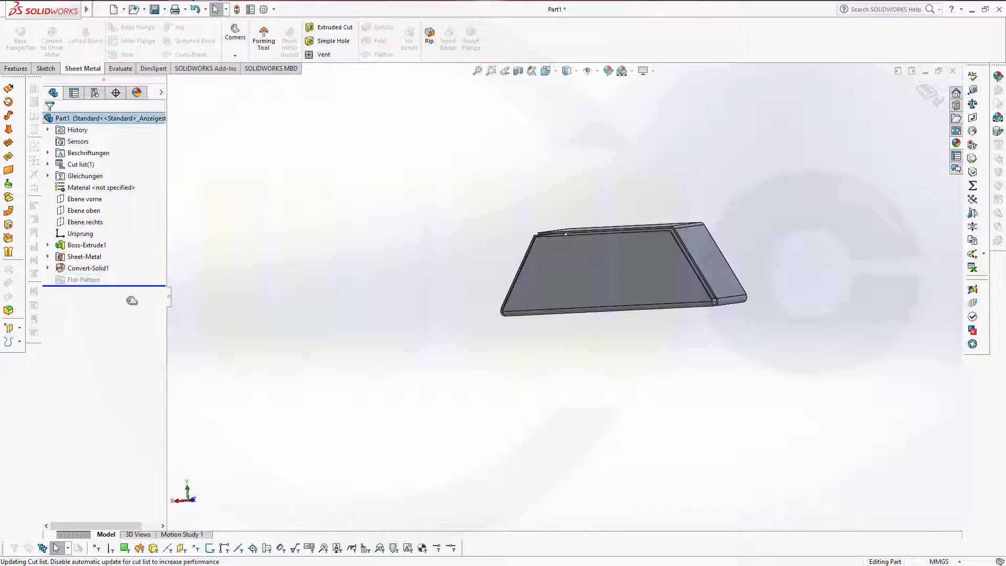
left_click(383, 53)
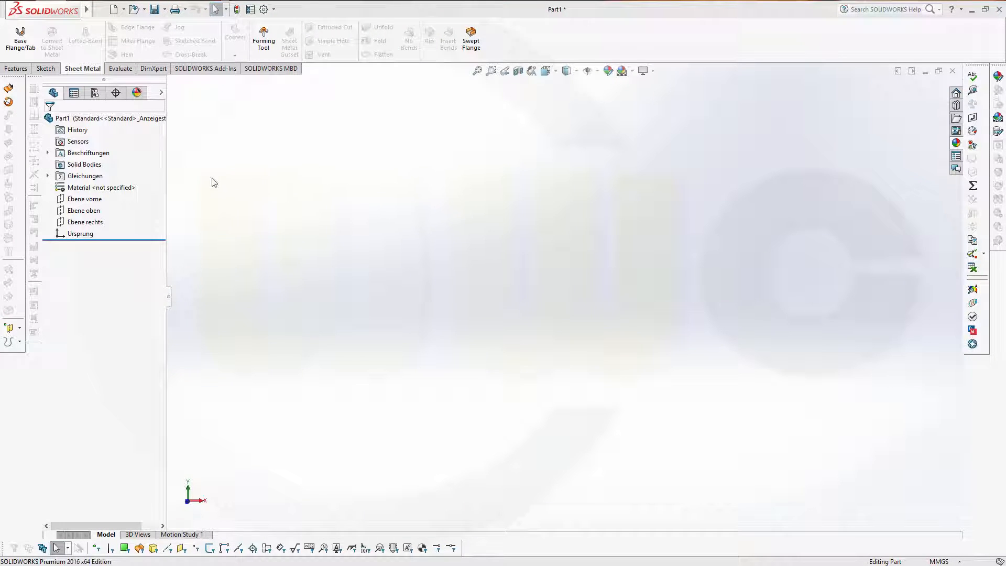
Begin a sketch on Ebene vorne and draw the trapezoid's bottom, slanted right side and top lines
left_click(46, 70)
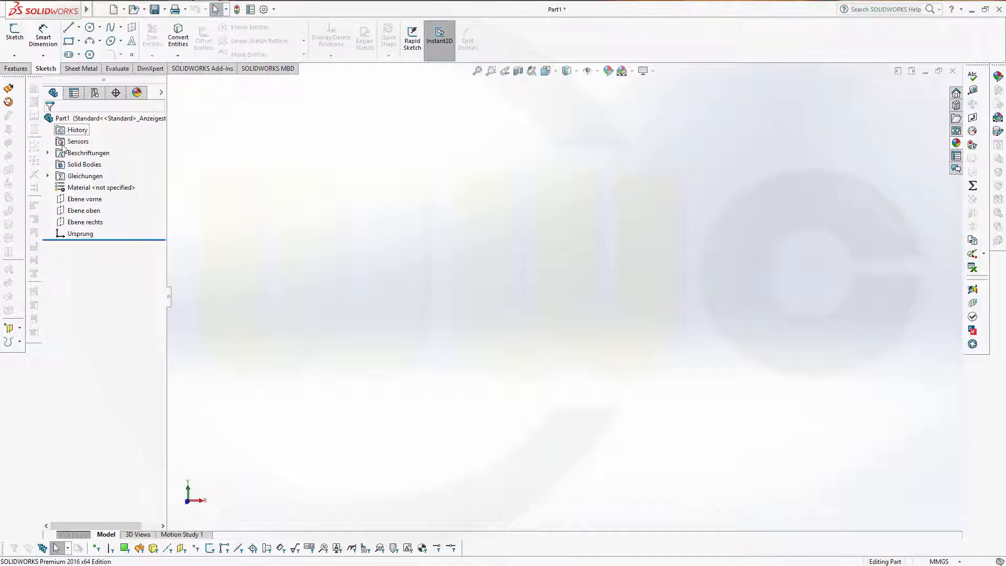
left_click(84, 198)
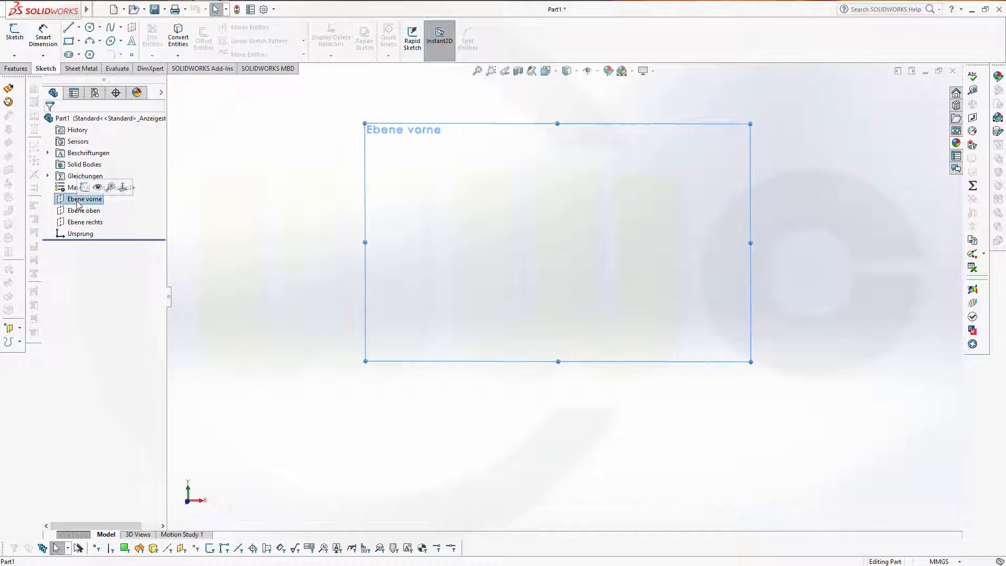
left_click(84, 199)
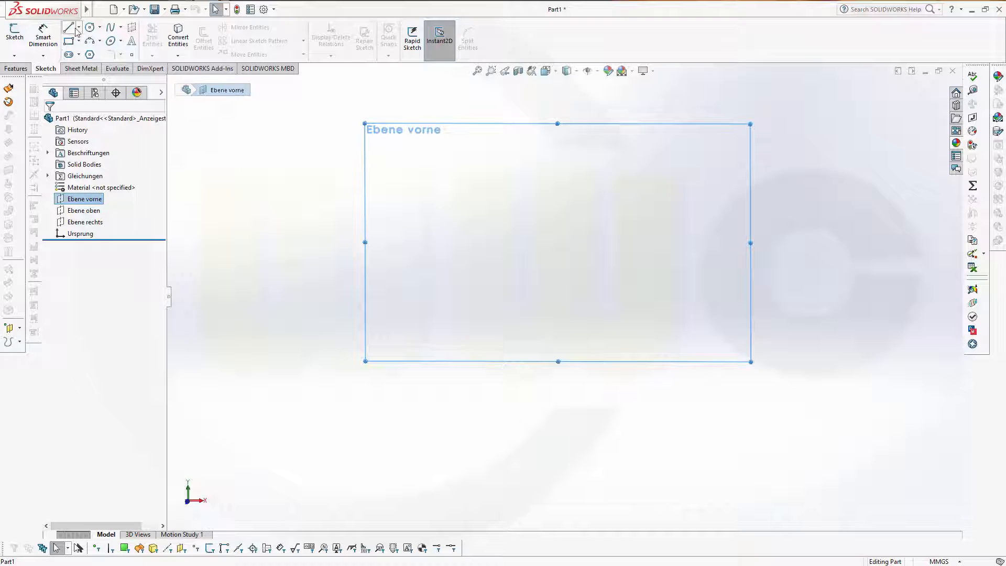
left_click(71, 27)
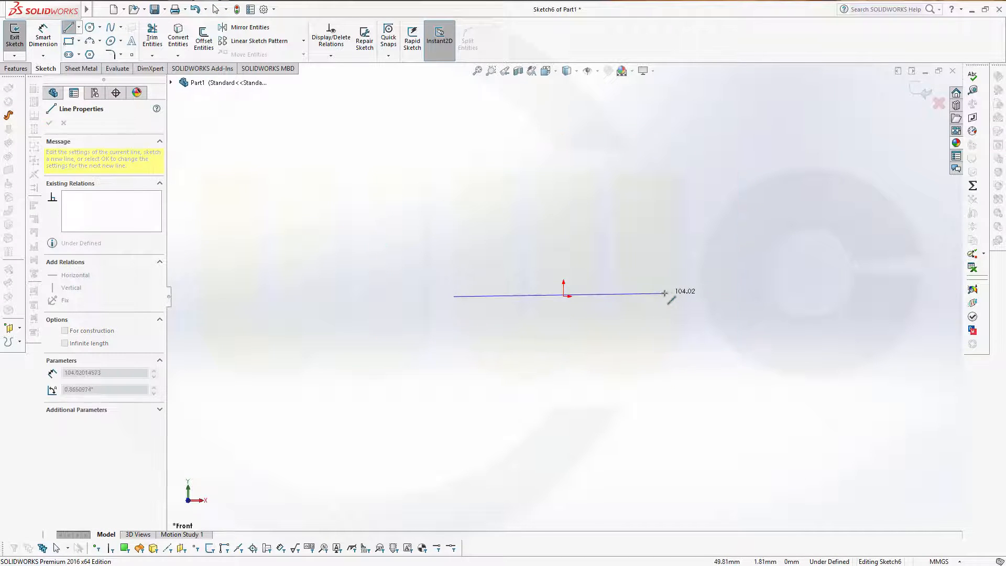
left_click(635, 220)
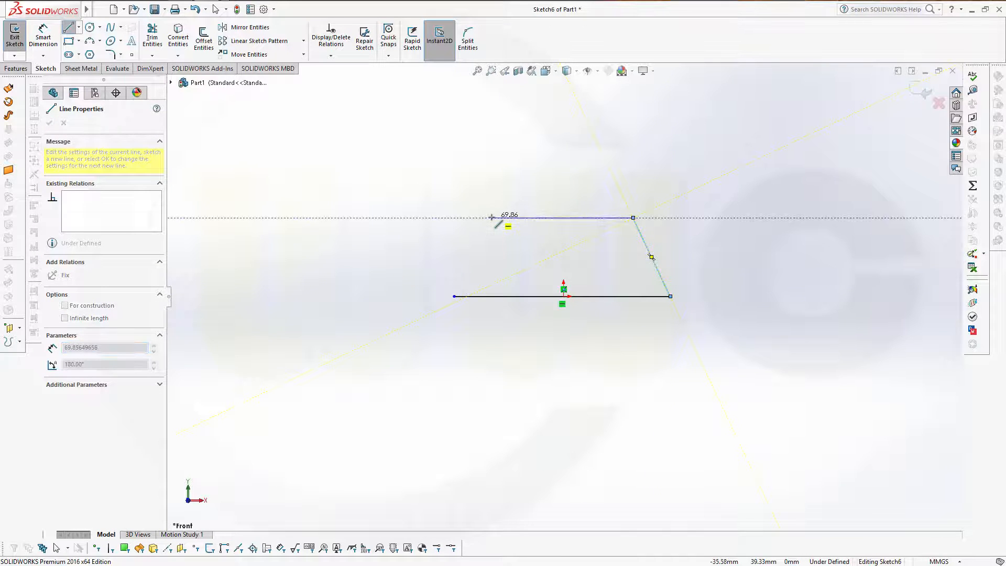
left_click(453, 292)
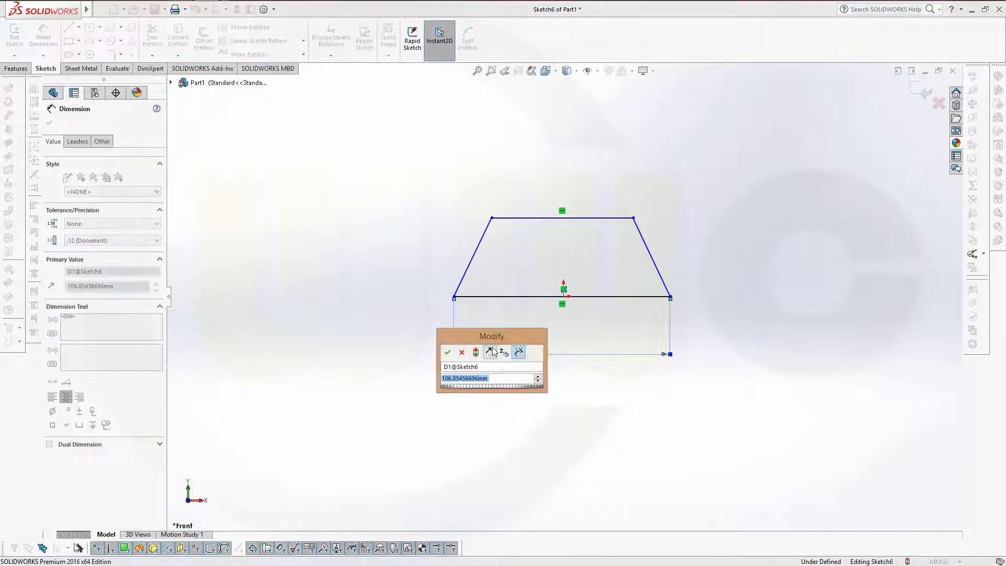
Dimension the trapezoid's bottom width 150, height 50 and right-side angle 60°
left_click(447, 352)
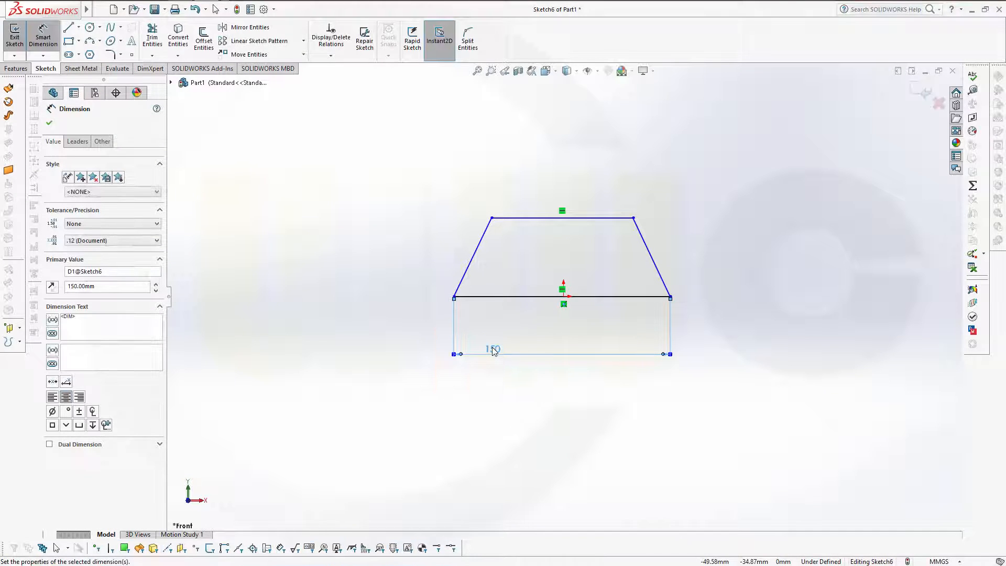
left_click(561, 220)
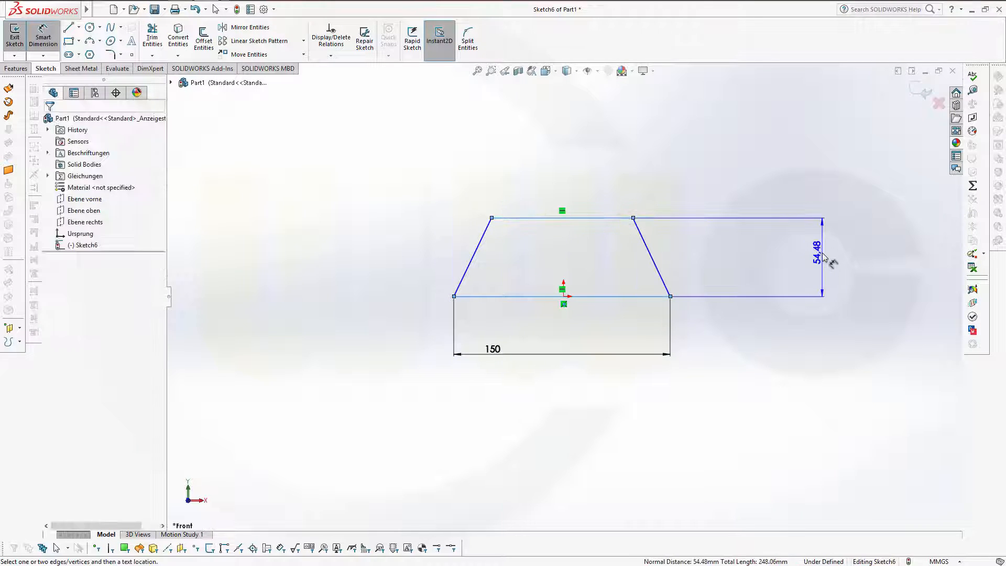
left_click(821, 256)
type("50")
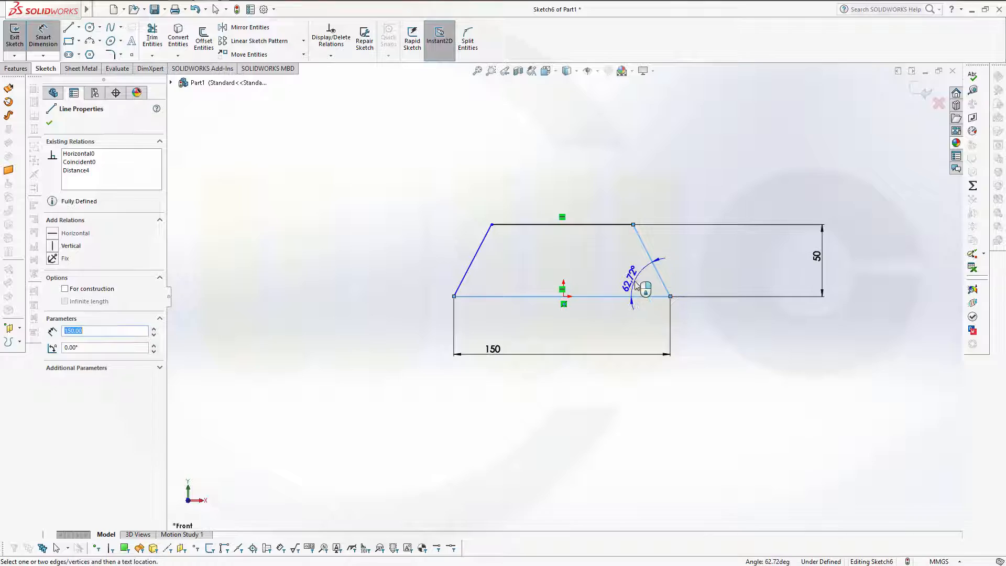
left_click(632, 275)
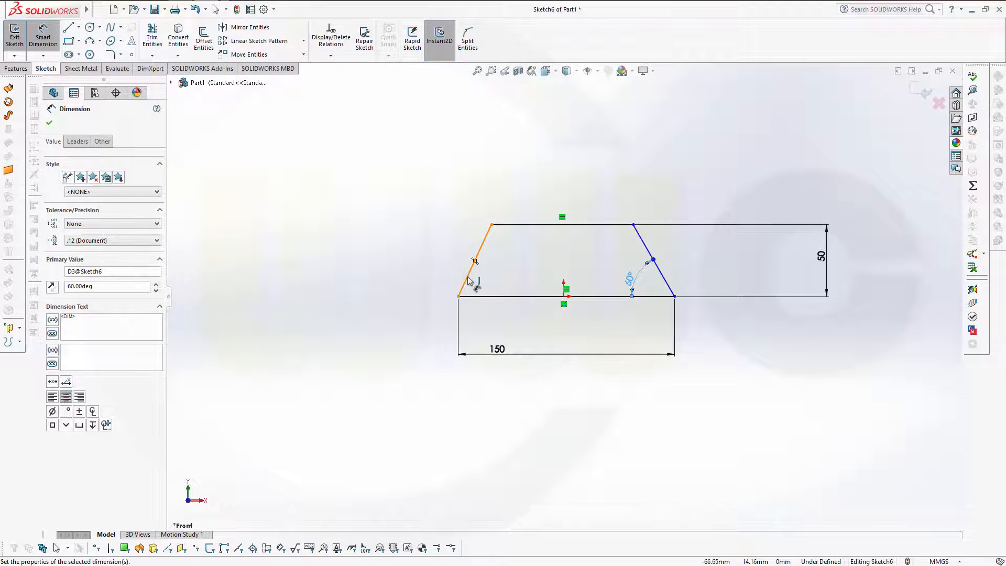
Dimension the left-side angle 60° and the bottom right corner, fully defining the sketch
left_click(475, 257)
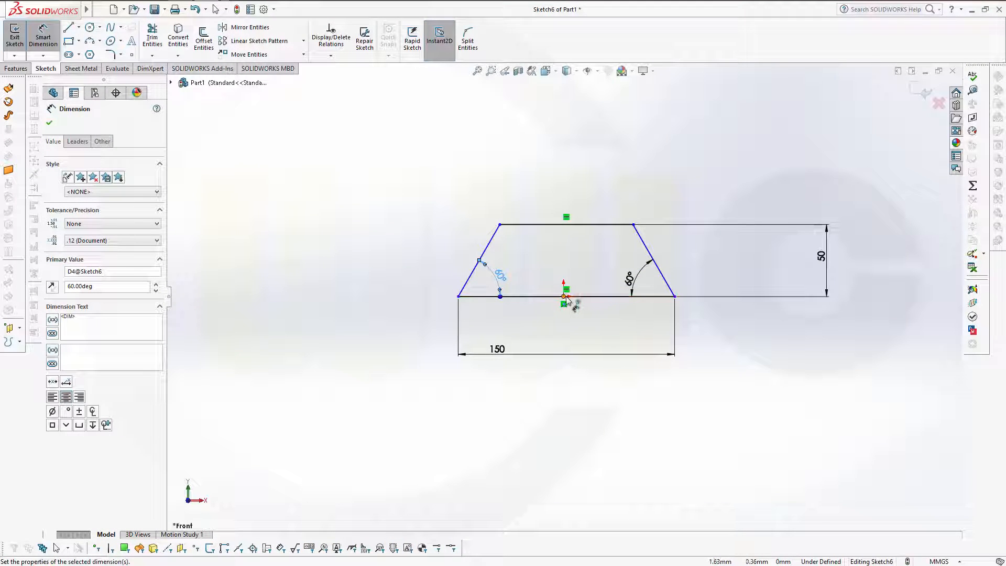
left_click(49, 122)
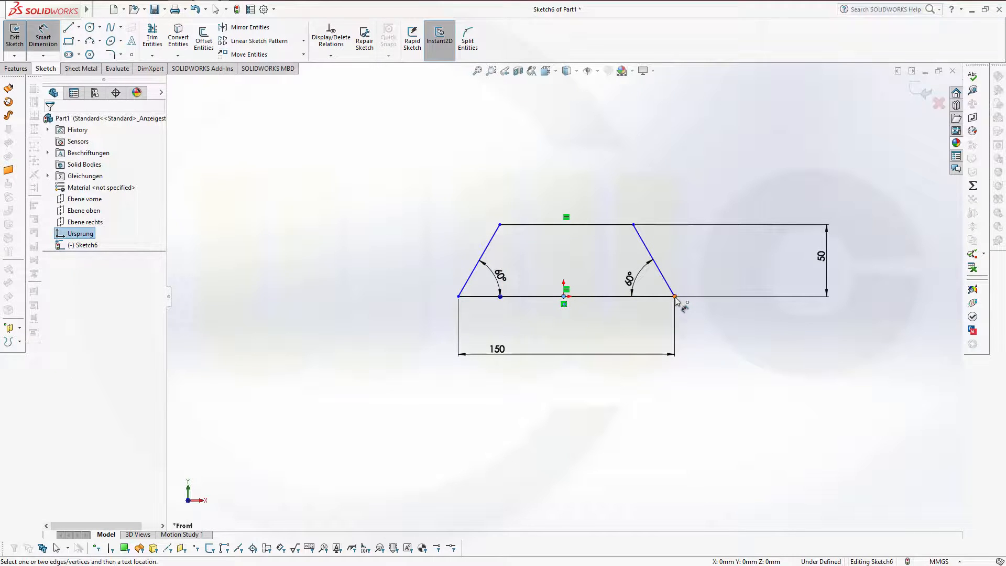
left_click(673, 297)
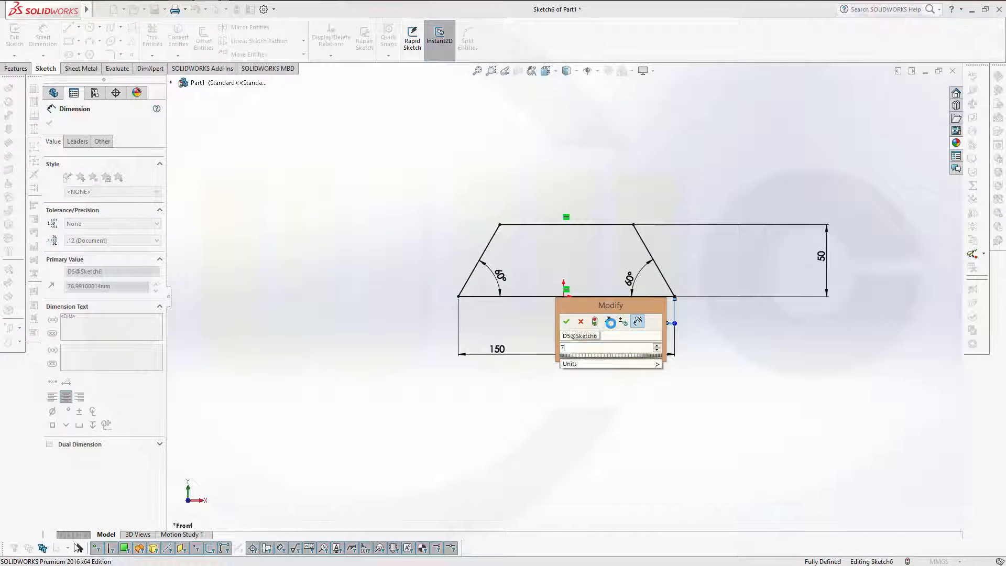
left_click(564, 321)
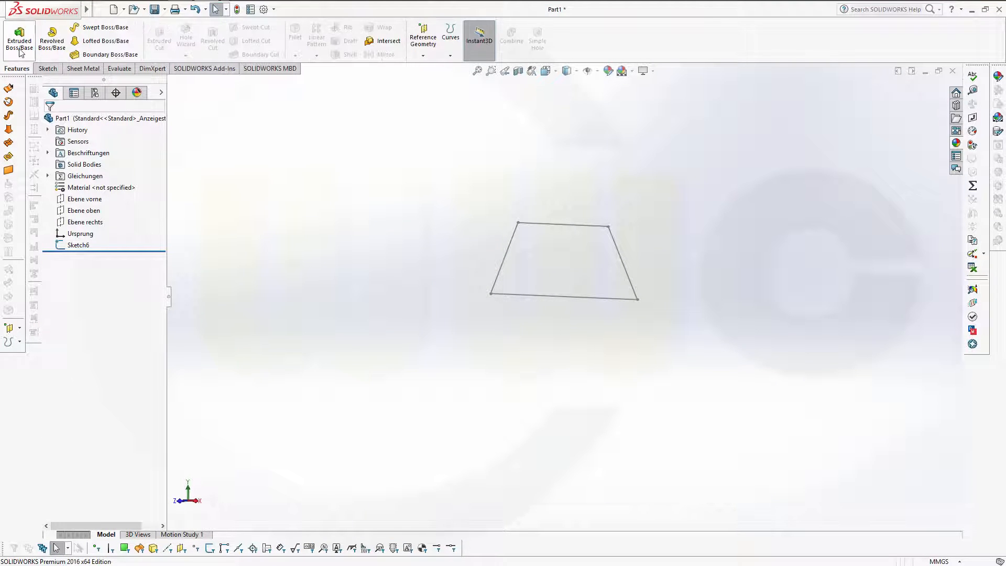
Extrude the trapezoid sketch as a Mid Plane boss 50 mm deep into solid Boss-Extrude2
left_click(19, 40)
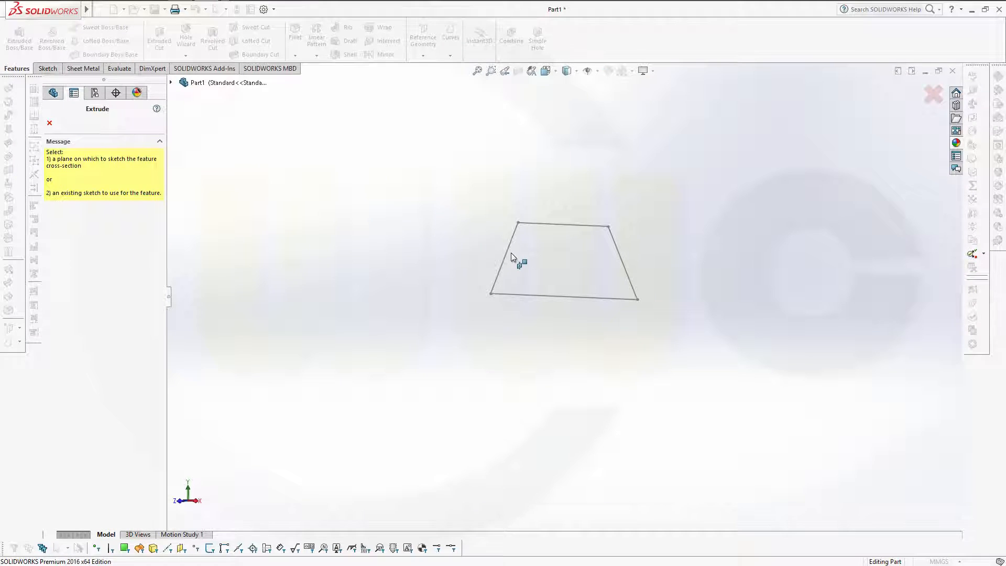
left_click(564, 260)
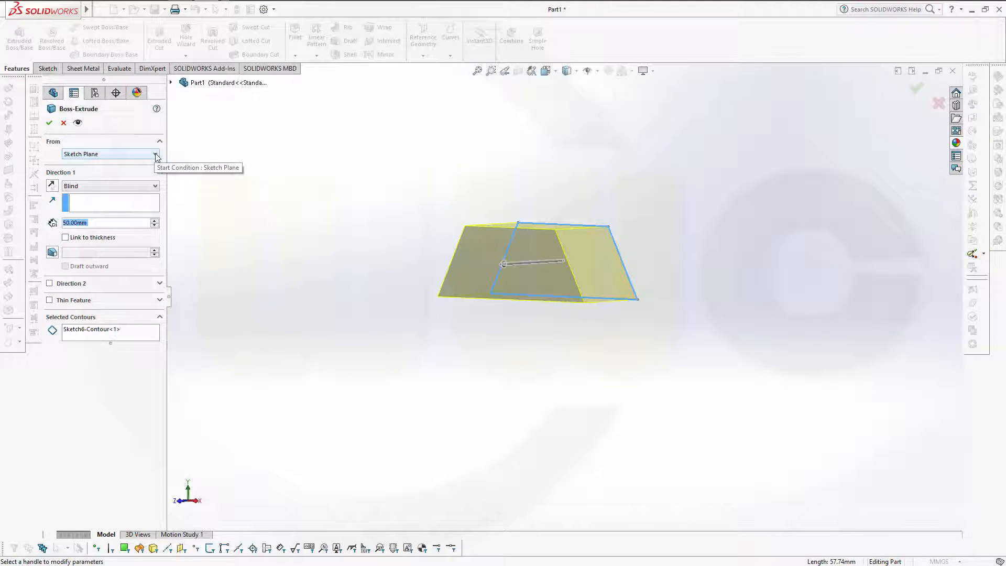
left_click(155, 186)
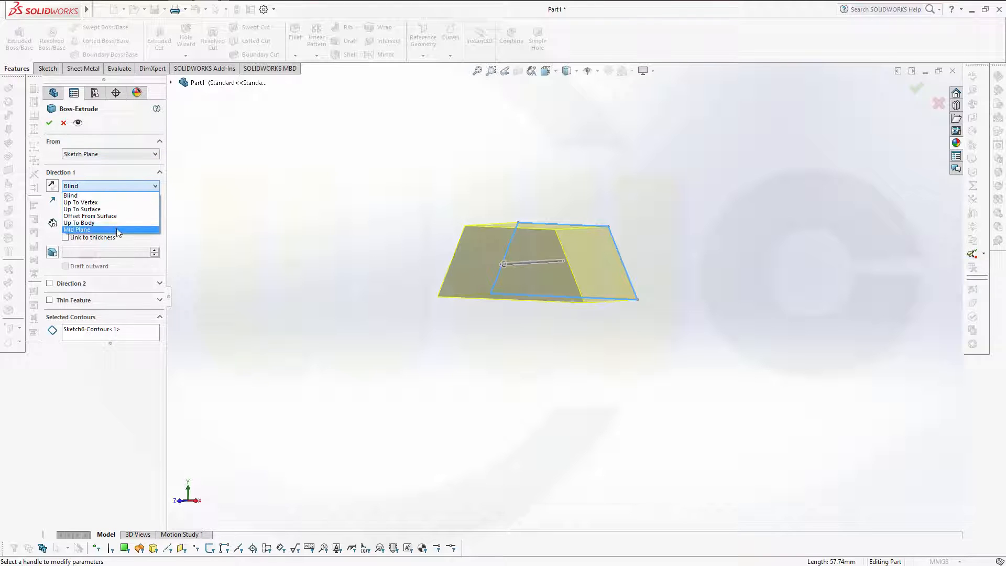
left_click(76, 229)
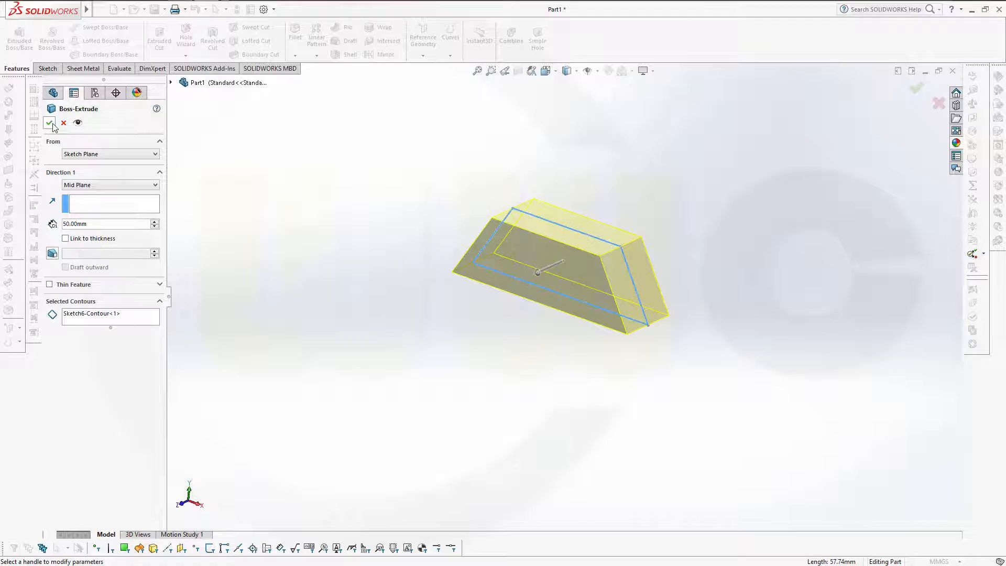
left_click(50, 123)
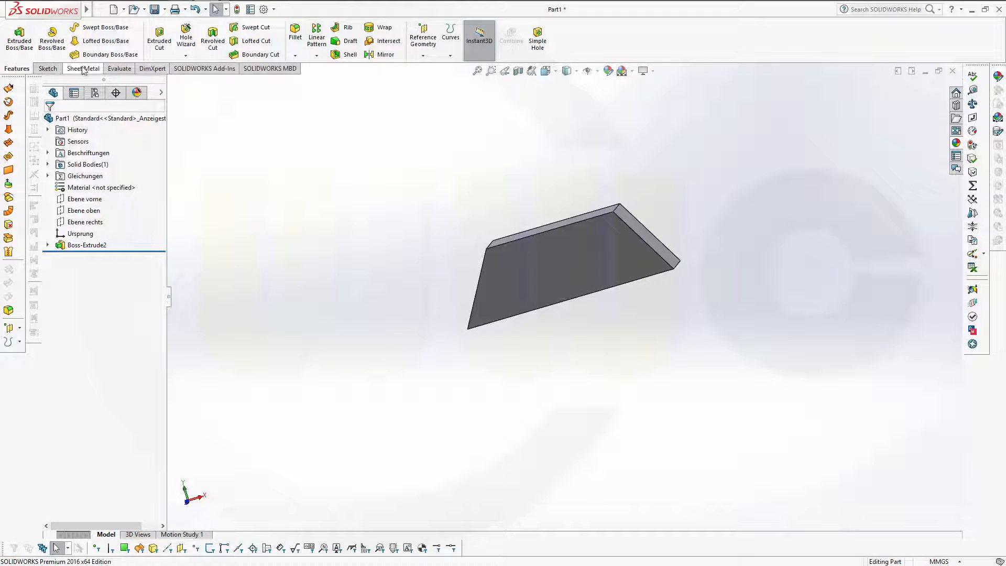
Start Convert to Sheet Metal with the long lower face as the fixed face
left_click(81, 69)
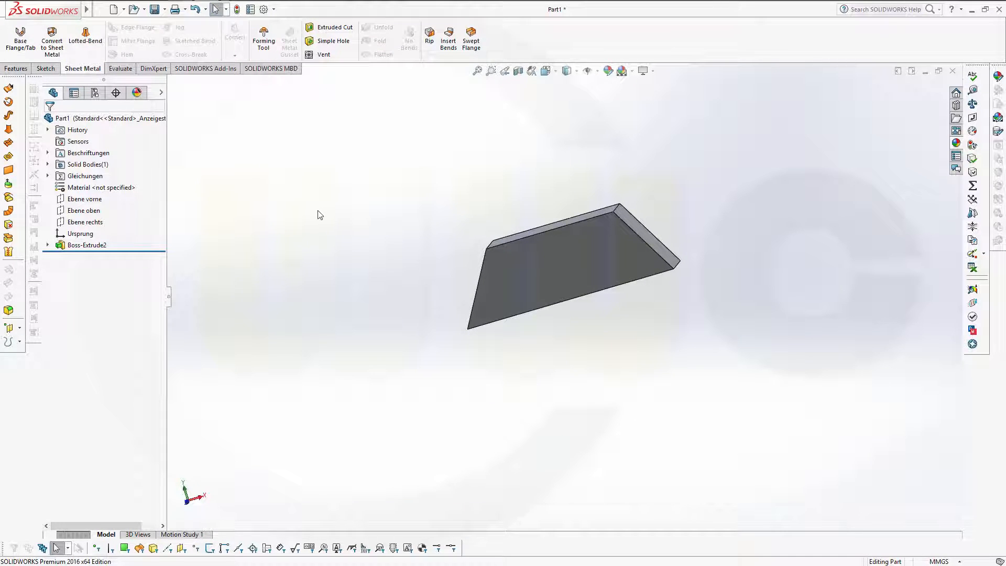
left_click(51, 40)
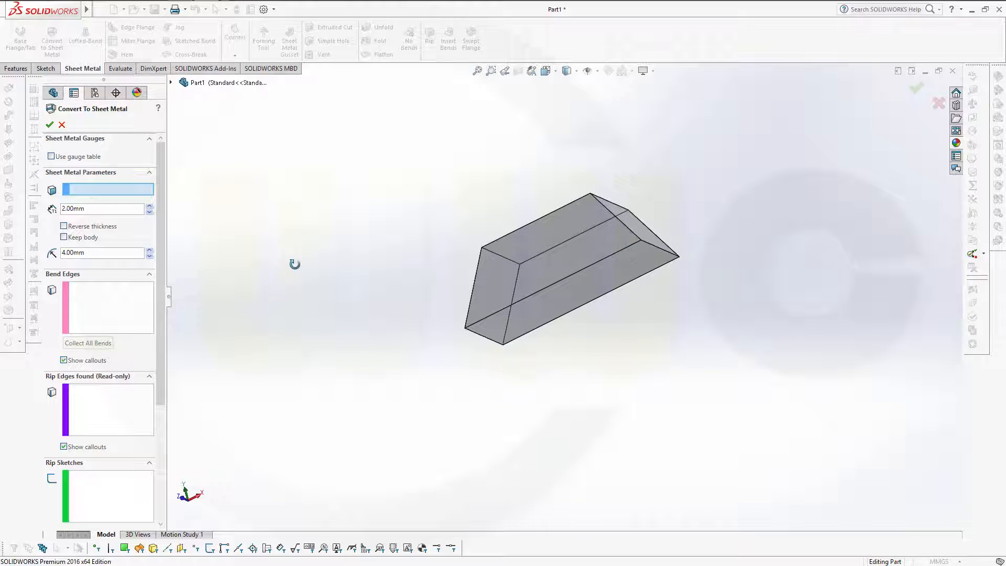
mouse_move(553, 305)
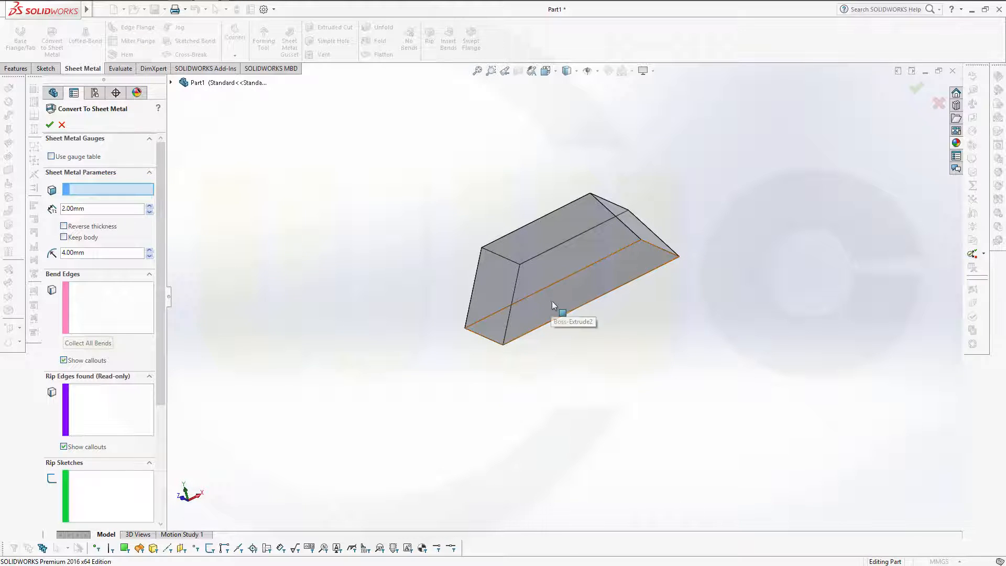
left_click(553, 299)
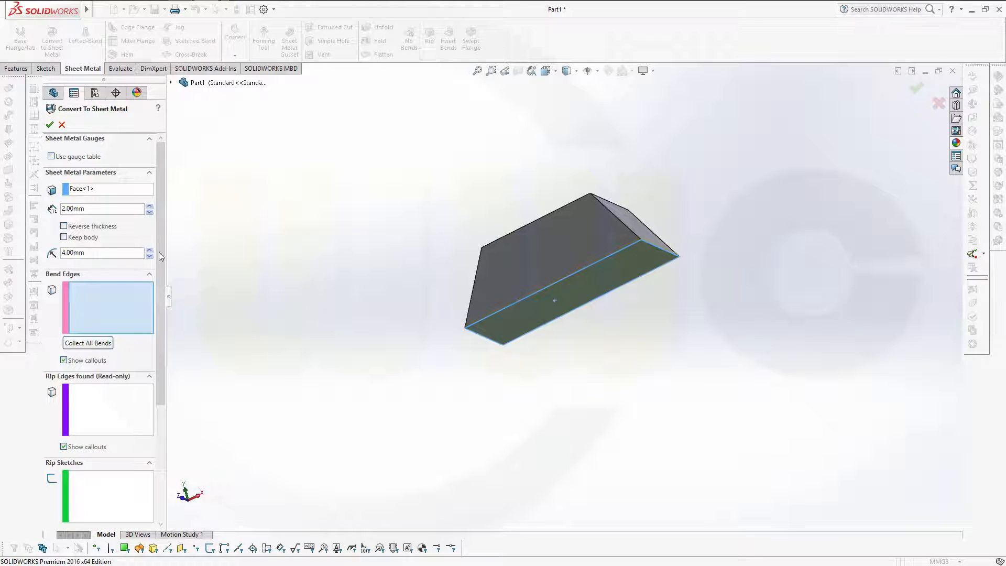
mouse_move(104, 301)
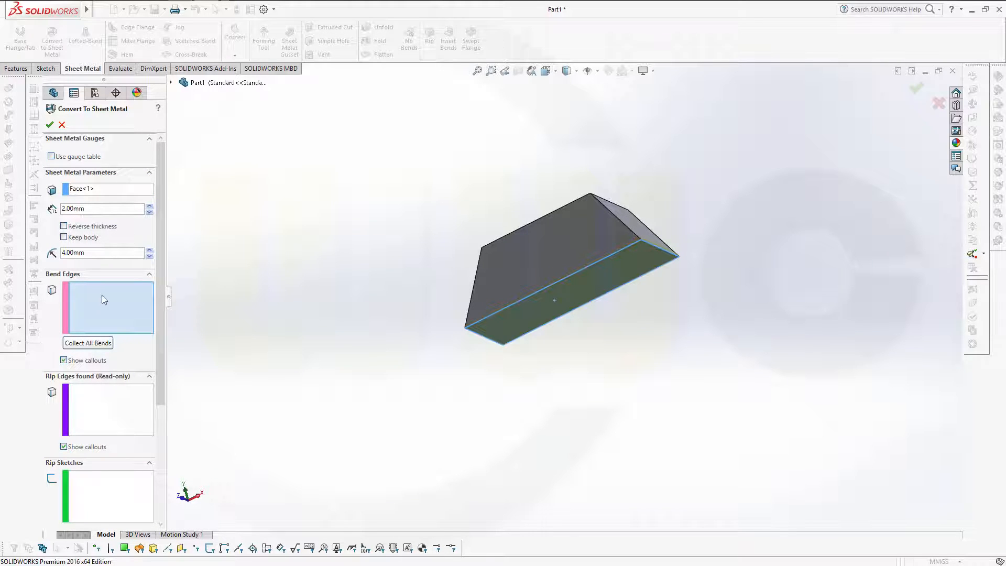
mouse_move(436, 328)
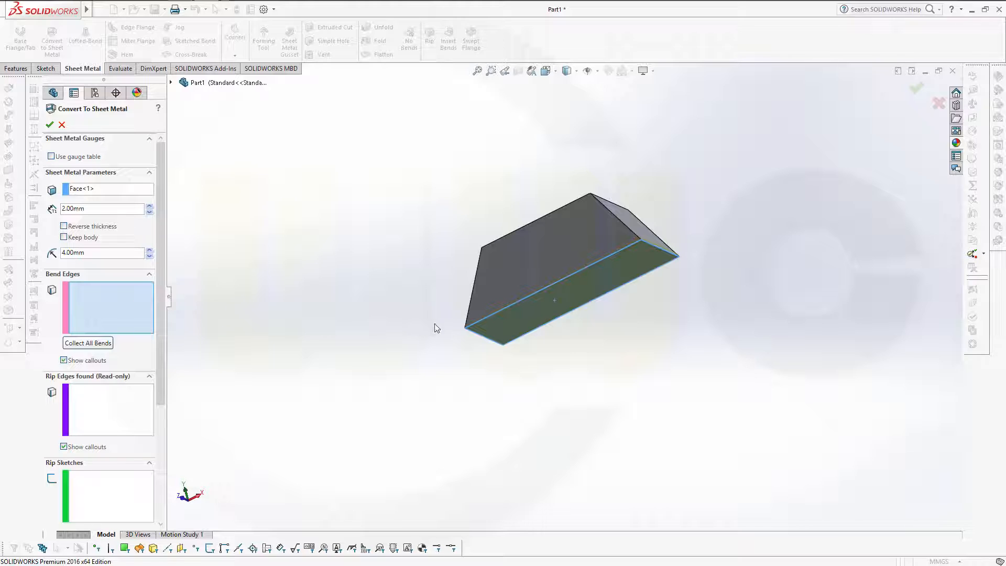
mouse_move(344, 284)
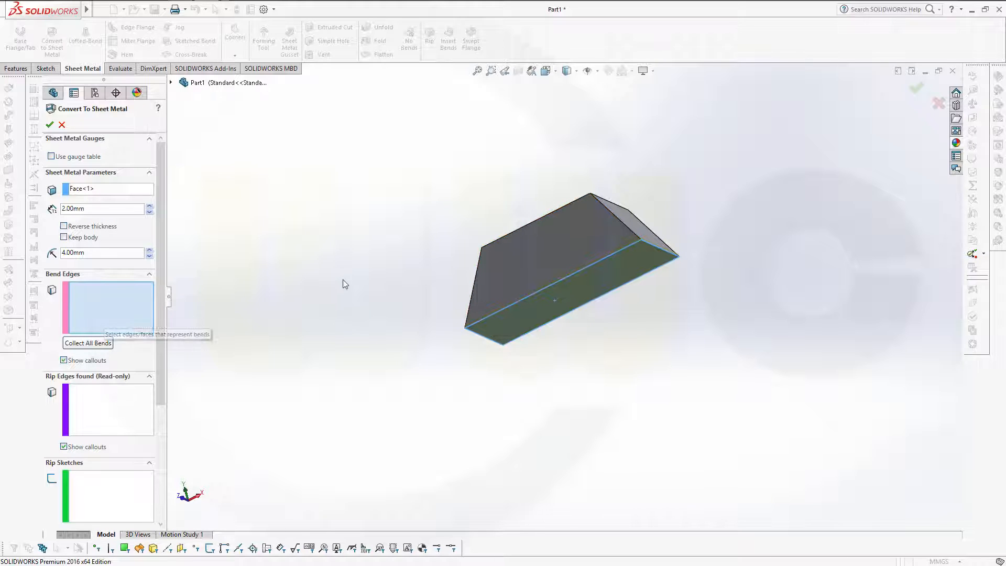
mouse_move(103, 252)
type("2")
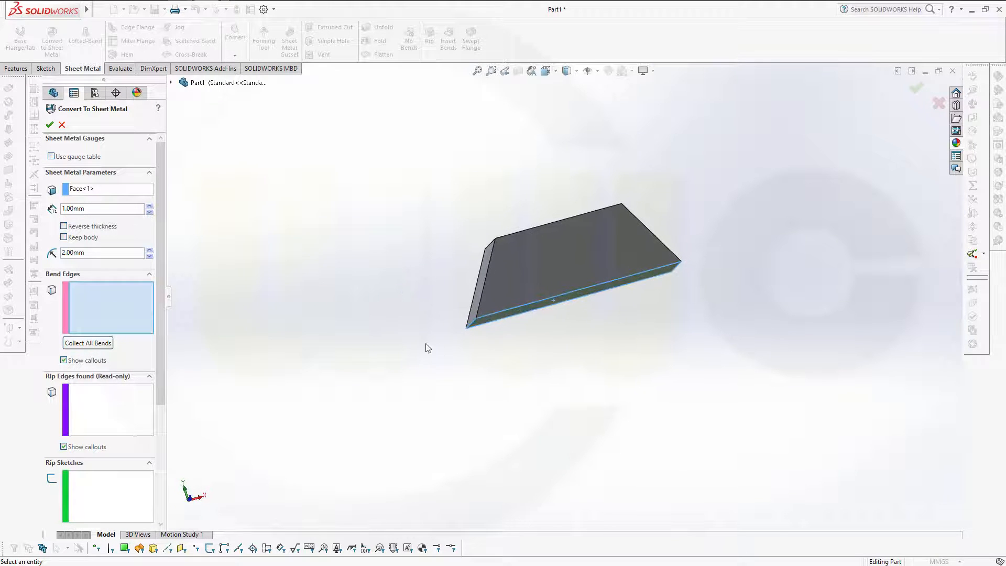
Convert to 1 mm sheet metal with 2 mm bend radius along five bend edges
left_click(592, 292)
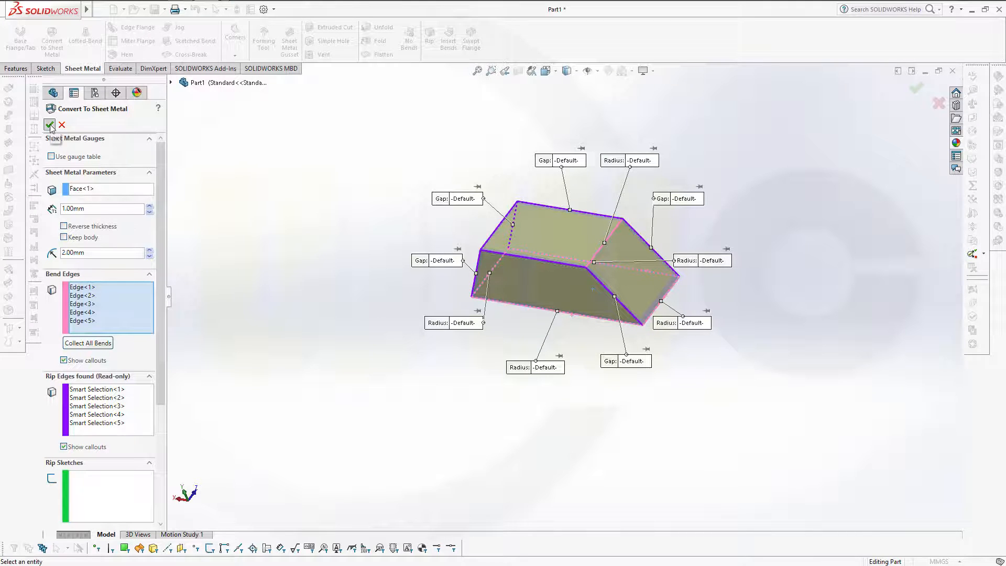
left_click(50, 125)
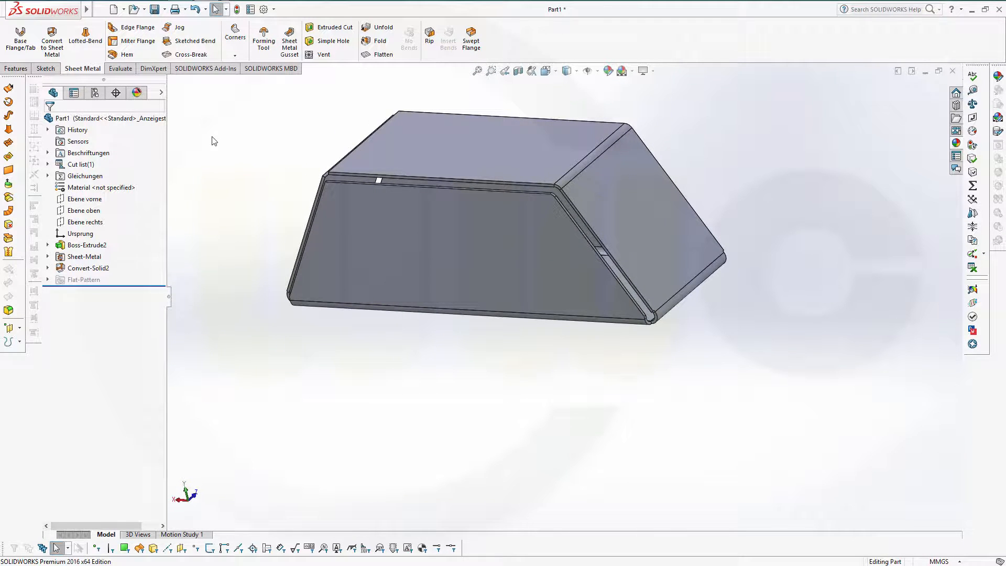
mouse_move(388, 62)
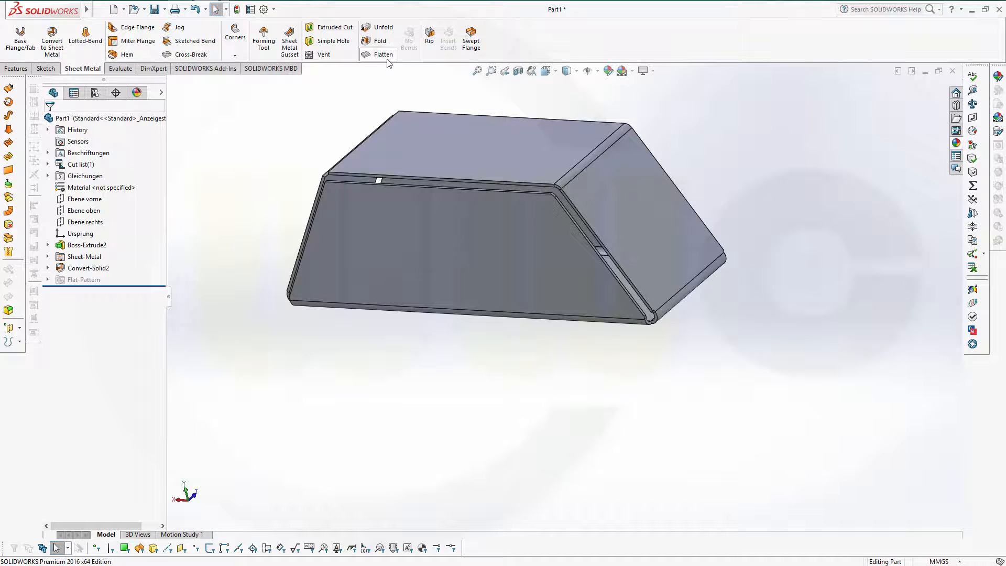
mouse_move(383, 53)
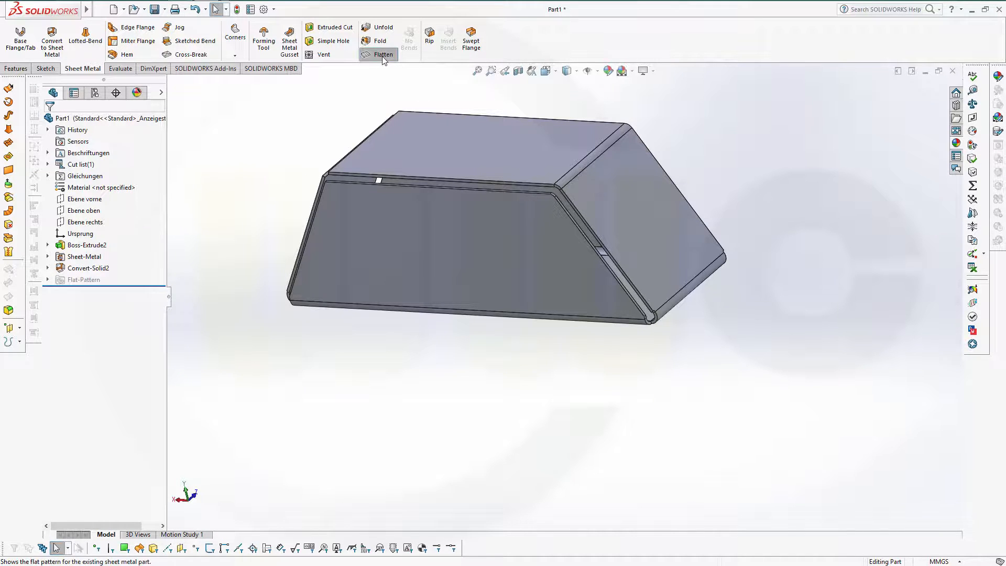
Flatten the sheet-metal shell into its cross-shaped flat pattern
left_click(383, 53)
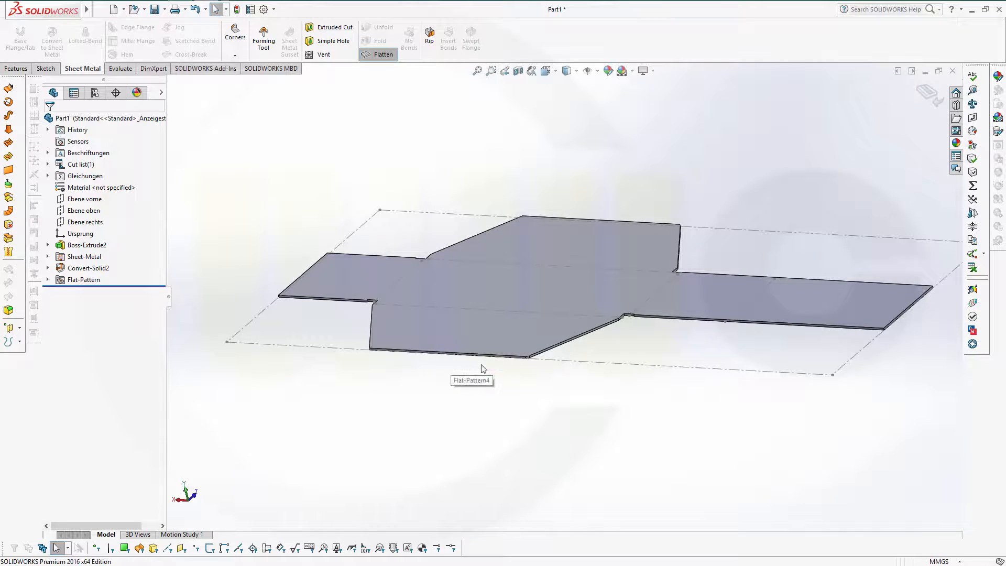